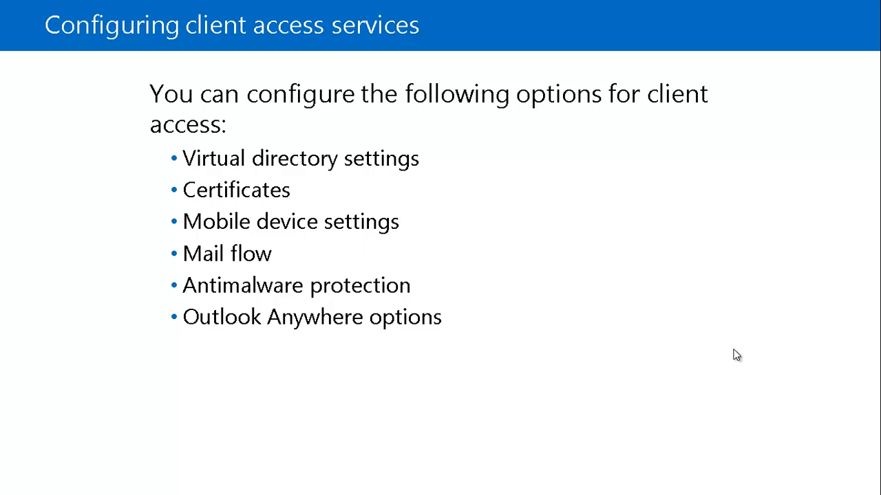
mouse_move(653, 309)
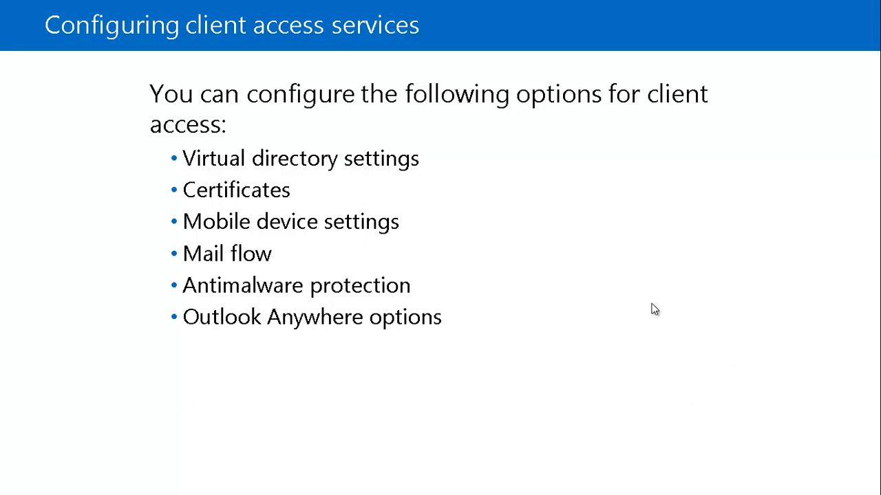